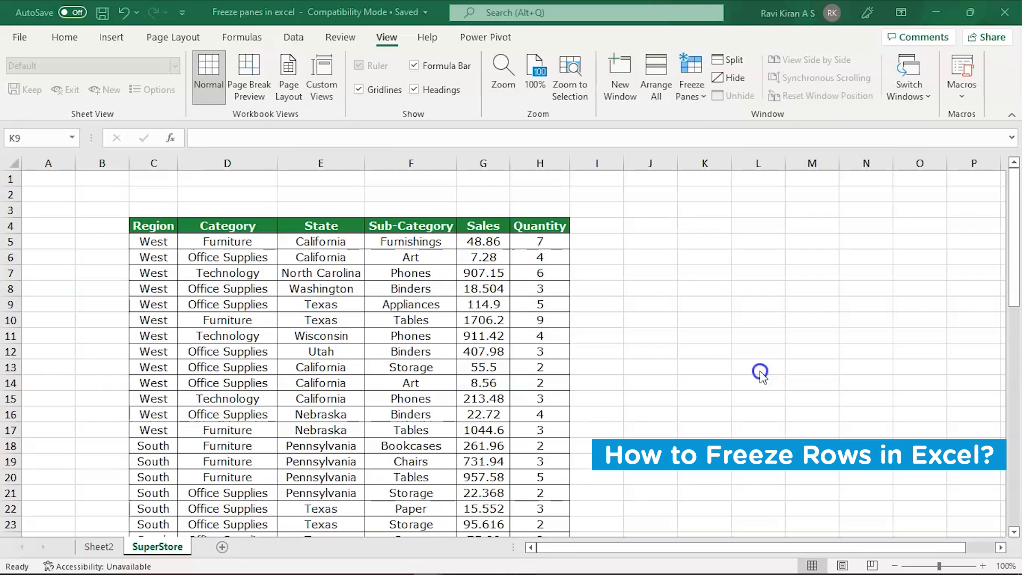
mouse_move(196, 280)
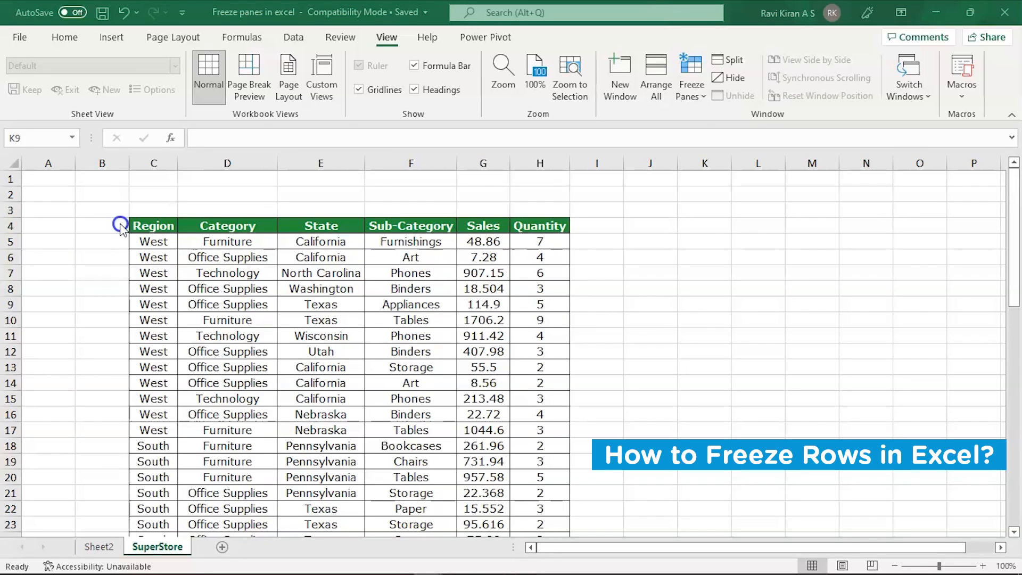
- Point out header row 4 and Region column C, scrolling to show them sliding out of view
click(11, 226)
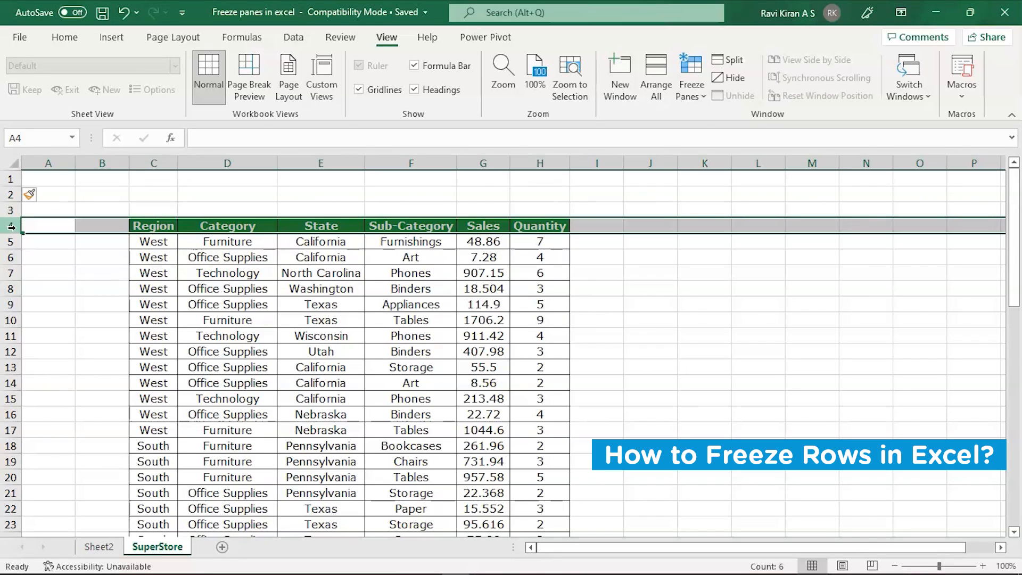
click(153, 161)
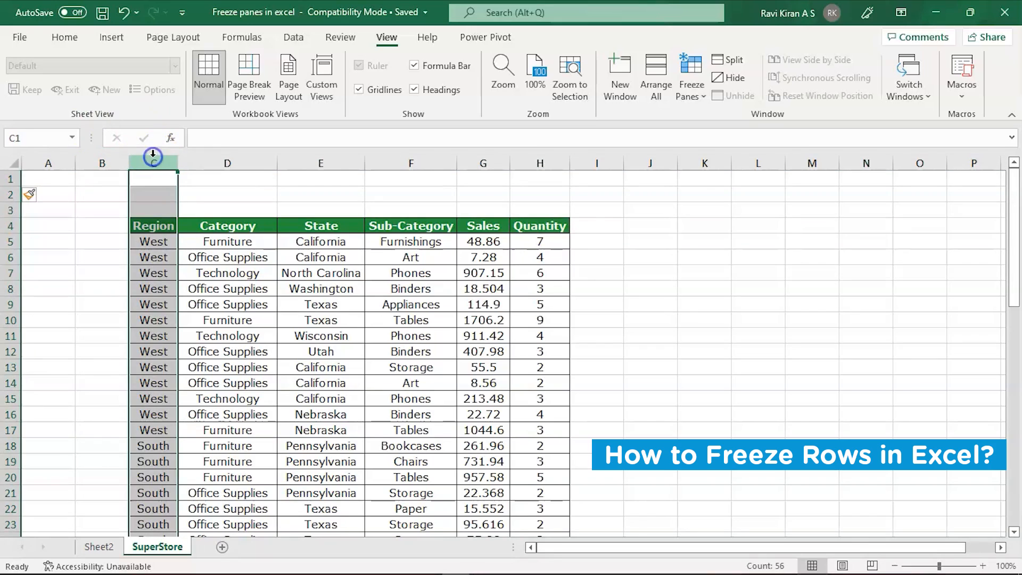
mouse_move(249, 288)
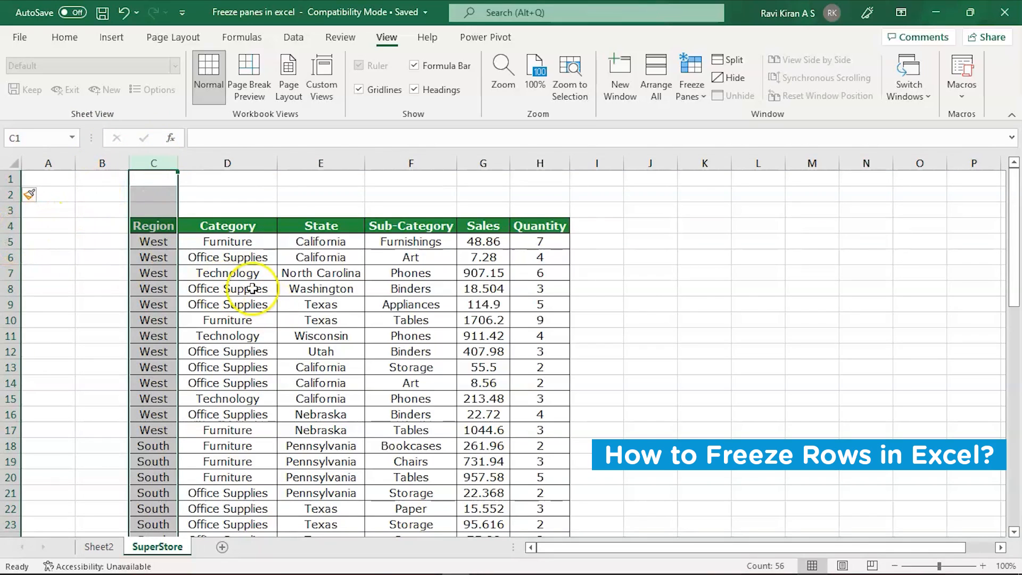
mouse_move(613, 331)
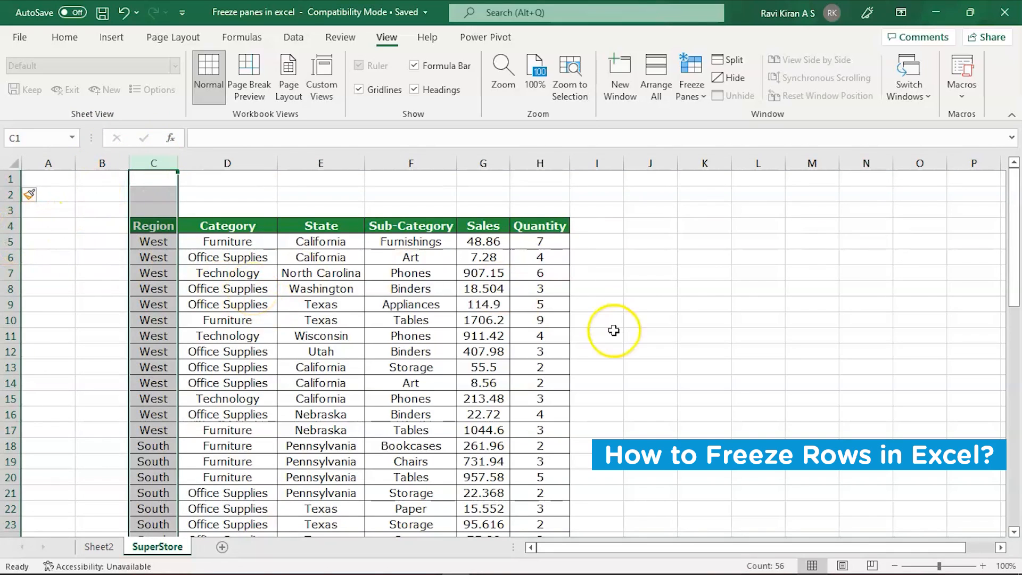
mouse_move(613, 330)
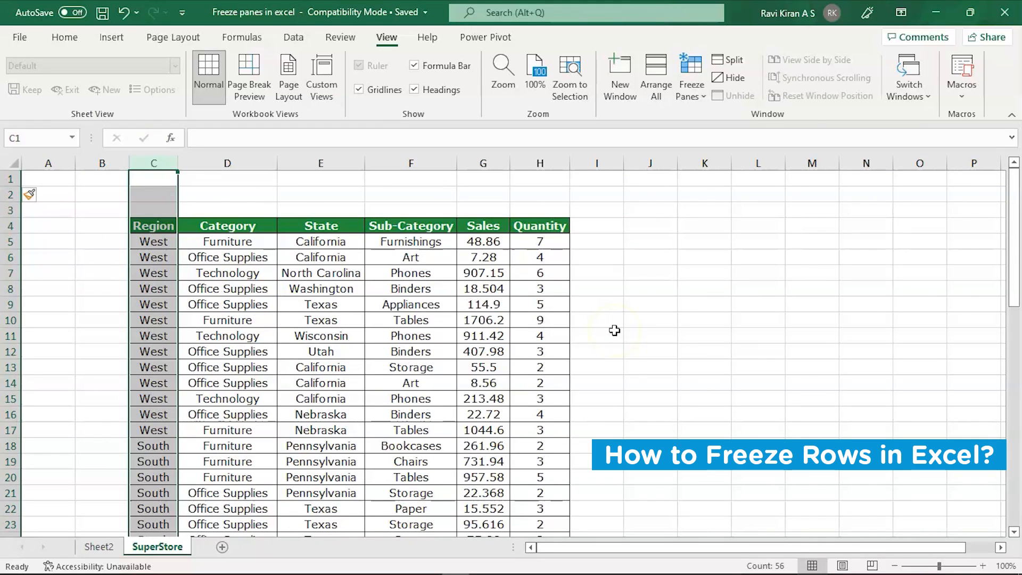
scroll(down, 3)
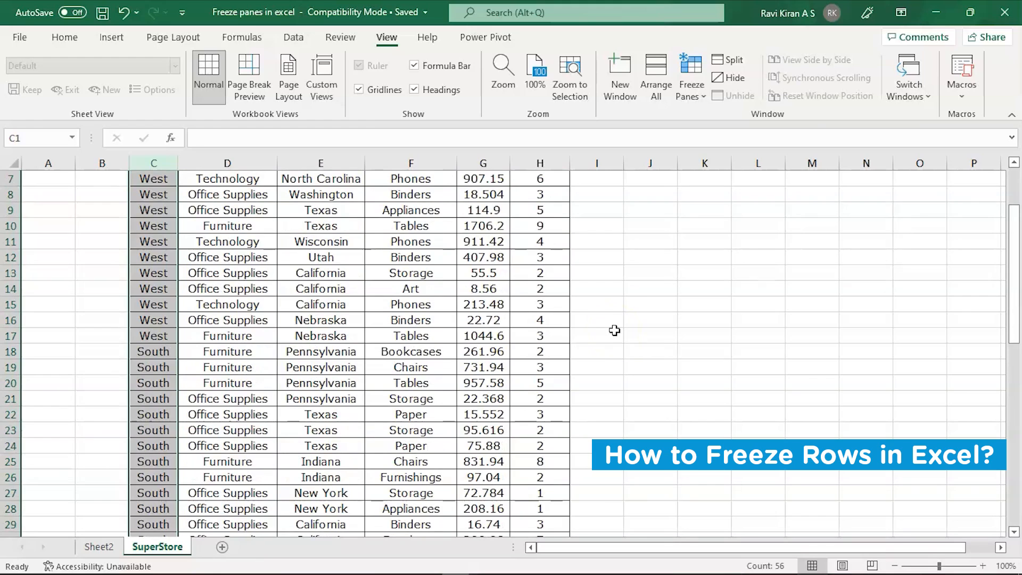
scroll(up, 3)
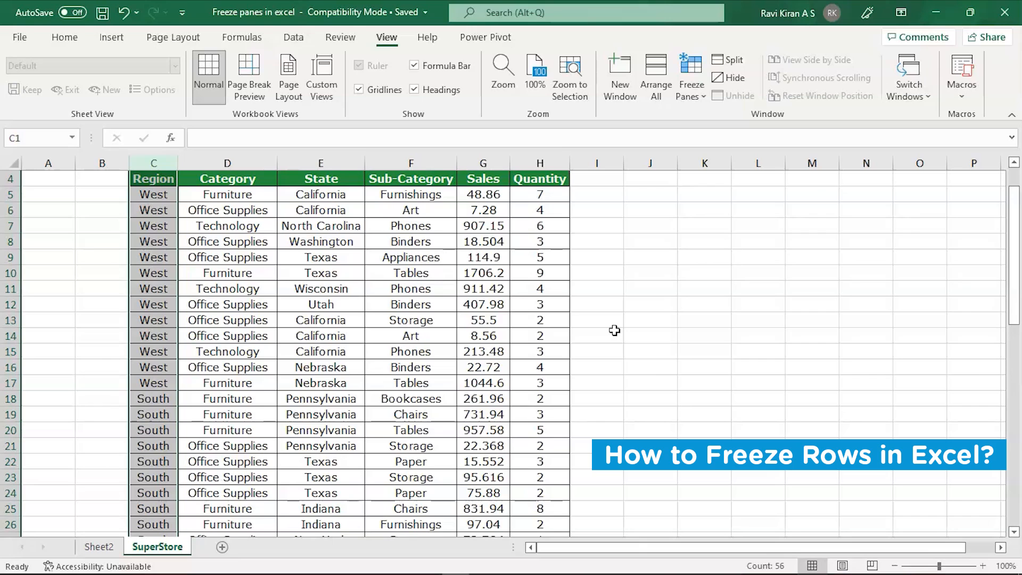
scroll(down, 3)
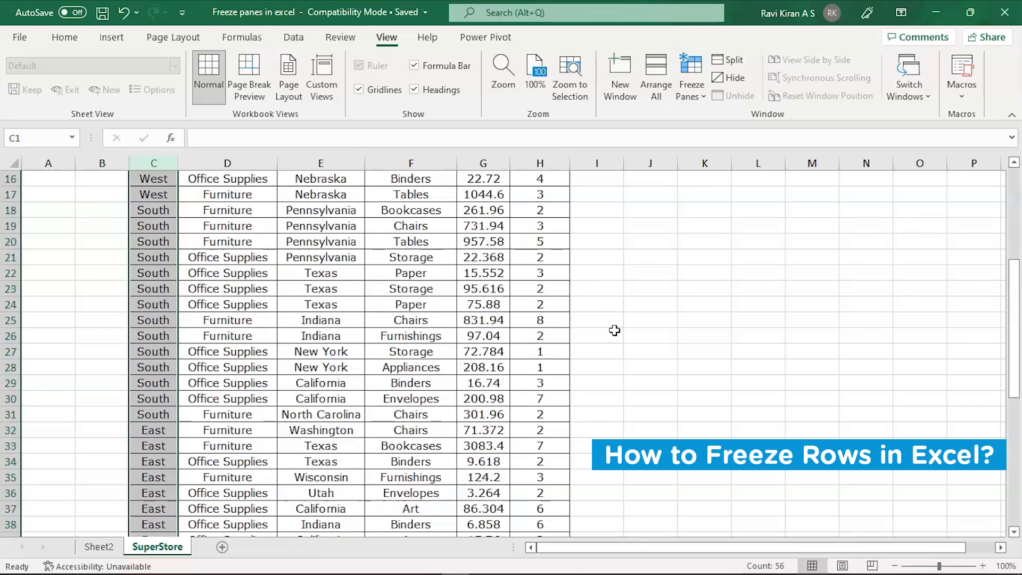
scroll(down, 3)
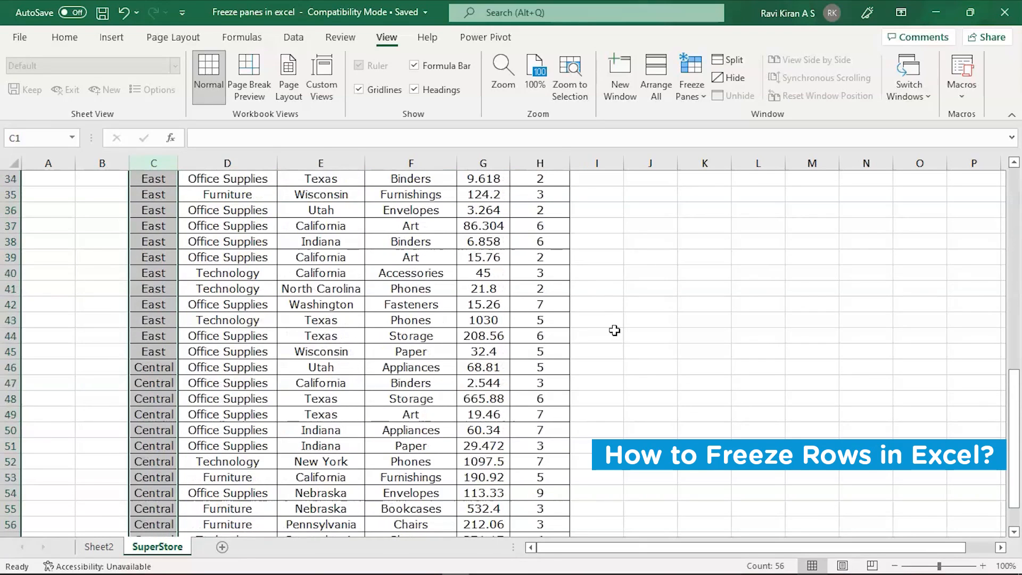
scroll(up, 3)
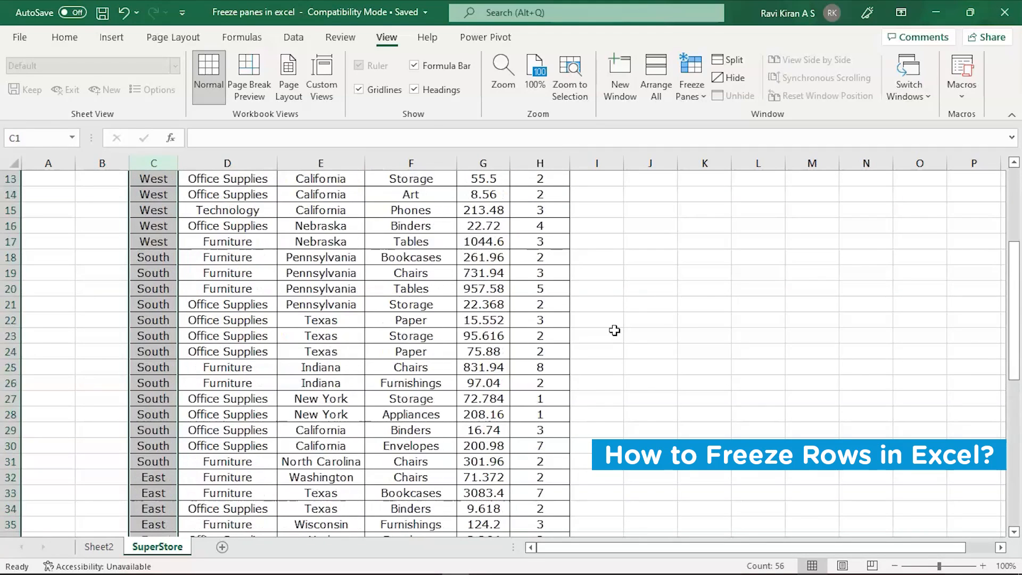
scroll(up, 3)
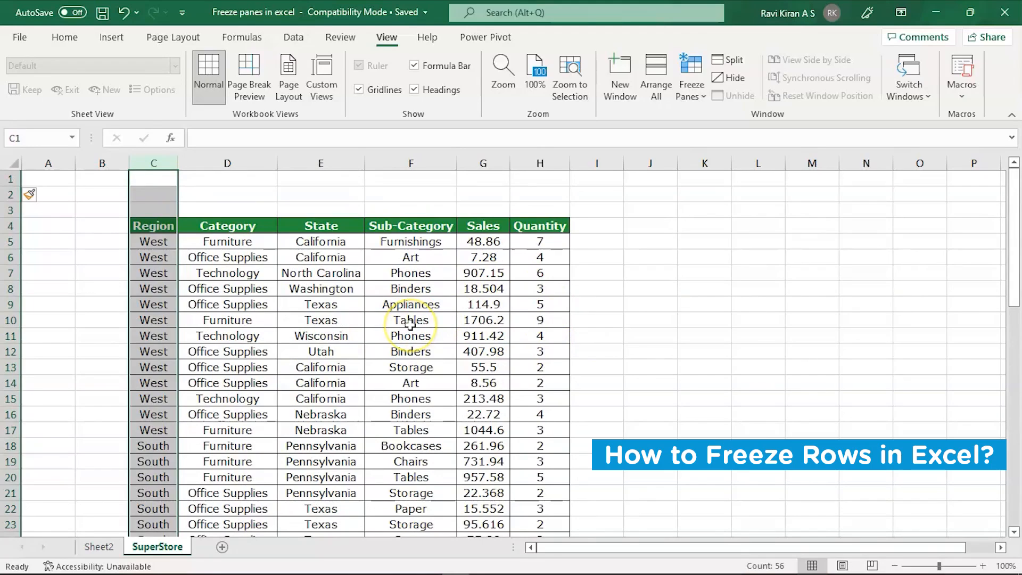
- Clear the selection and make cell D5, below the headers and right of Region, the active freeze point
click(411, 320)
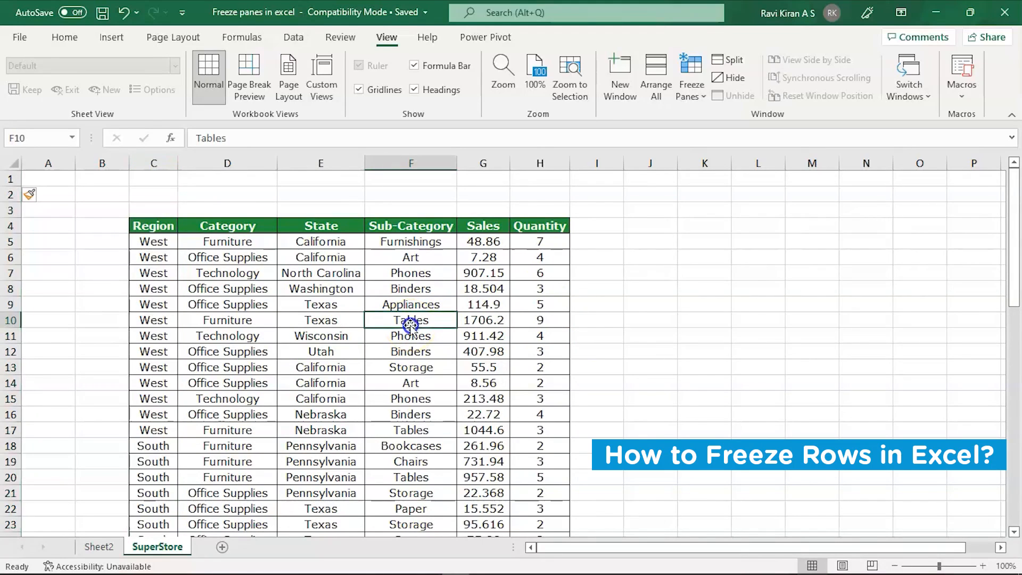
click(650, 336)
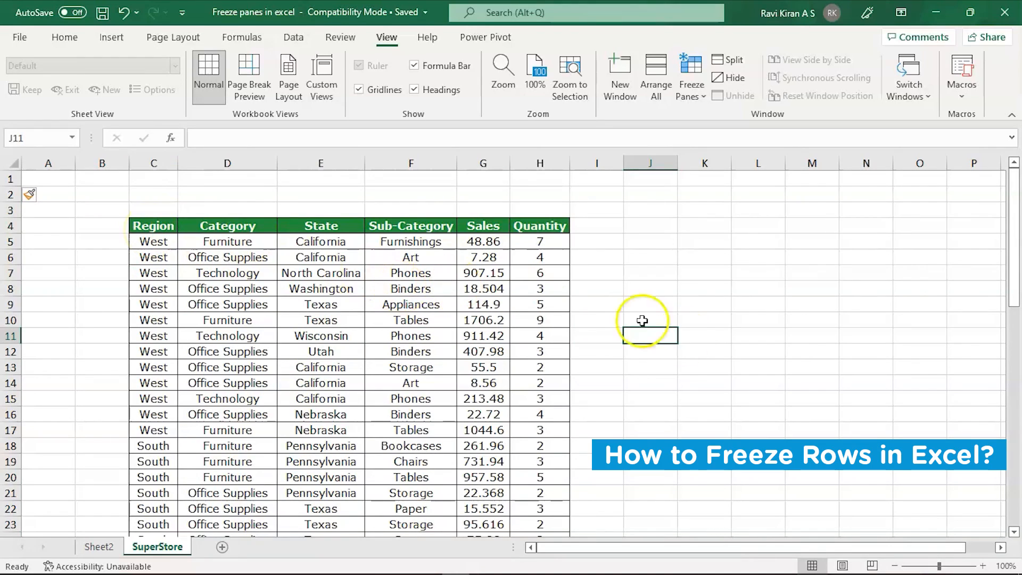
mouse_move(153, 285)
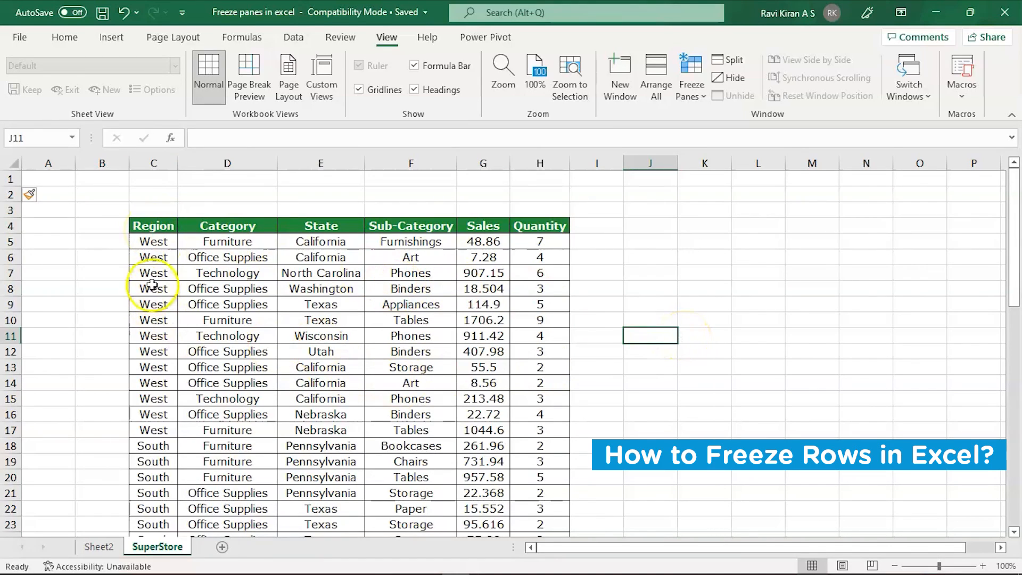
mouse_move(281, 222)
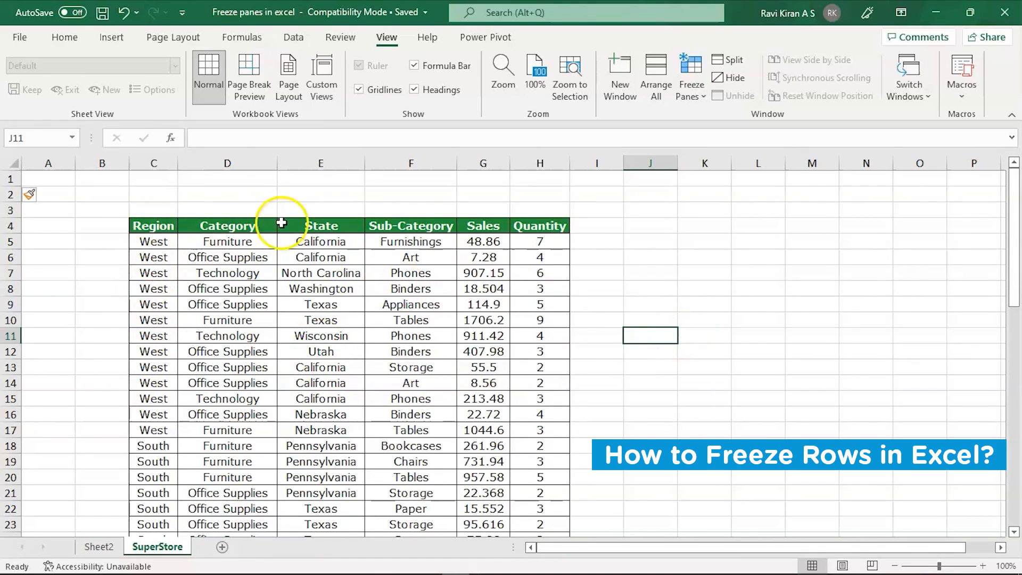
mouse_move(138, 362)
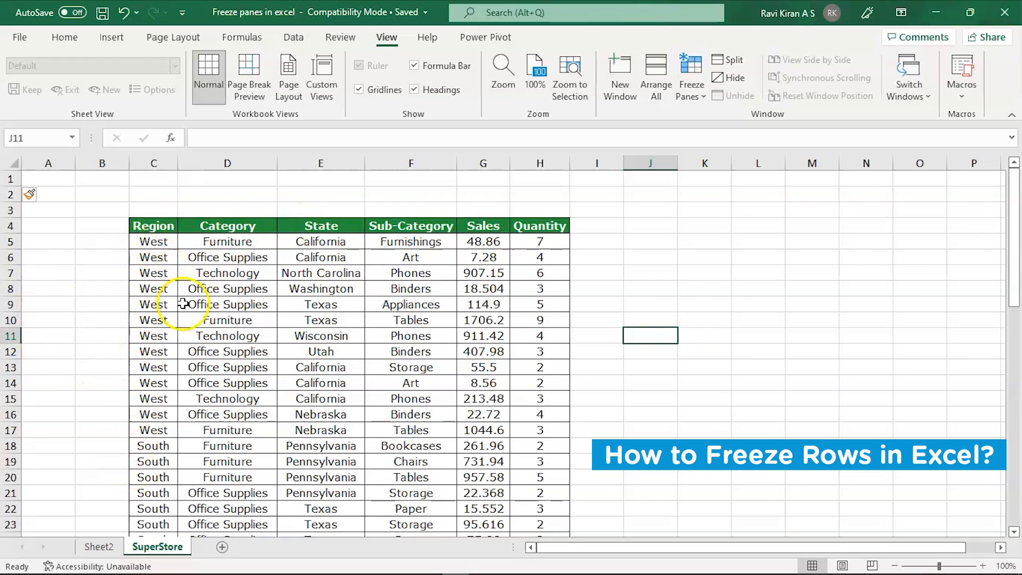
scroll(right, 3)
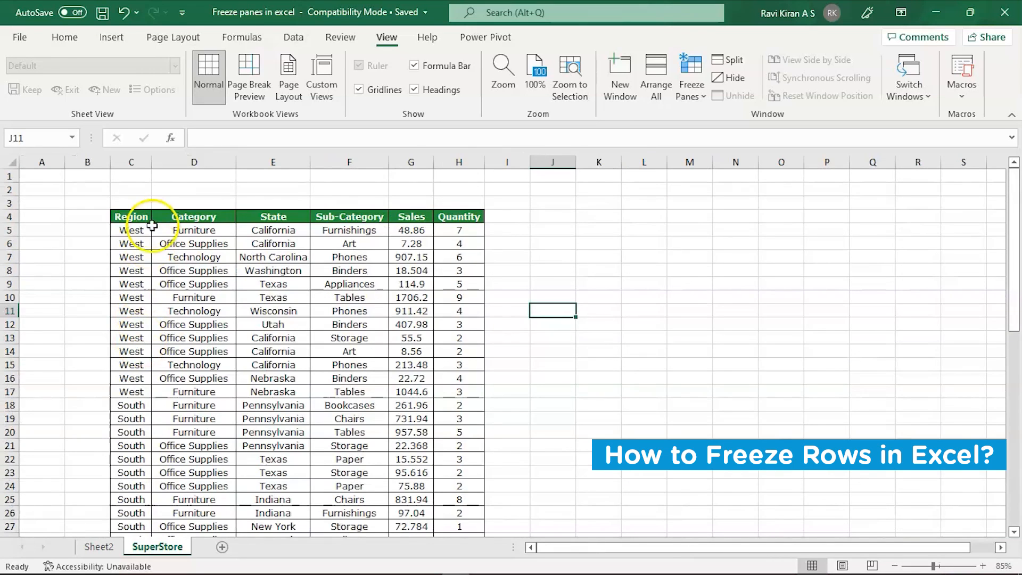
mouse_move(157, 362)
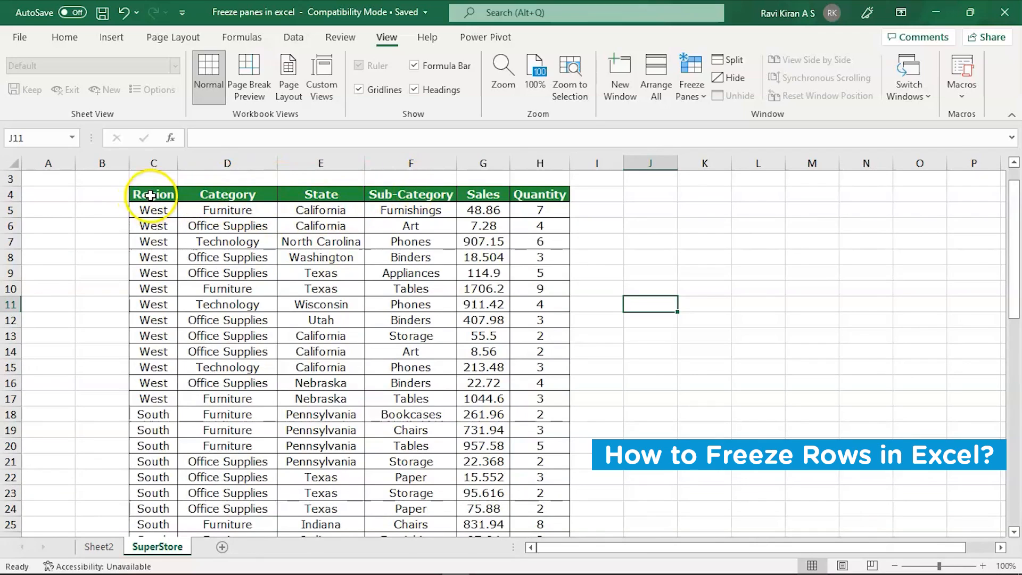
mouse_move(155, 242)
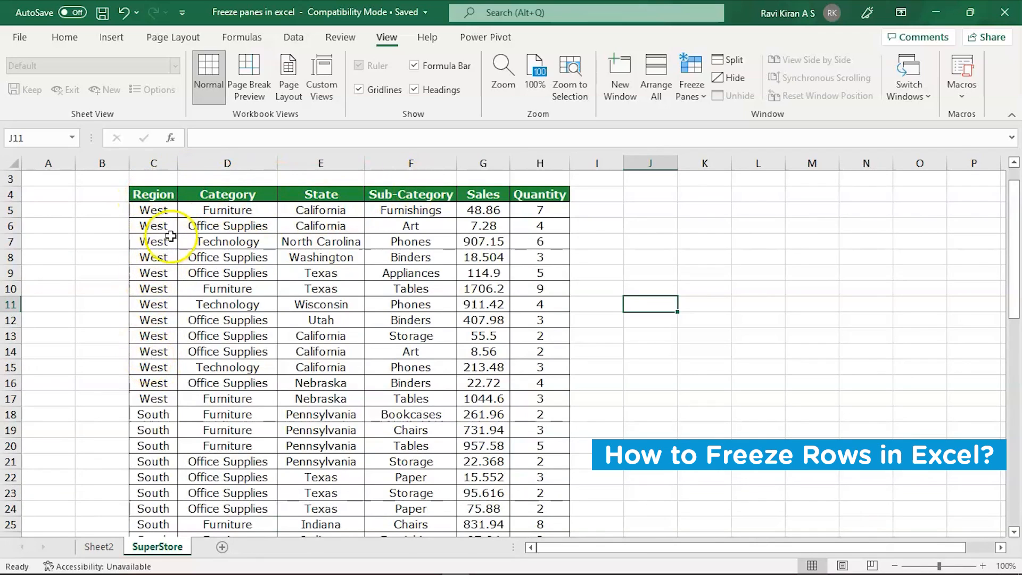
mouse_move(197, 210)
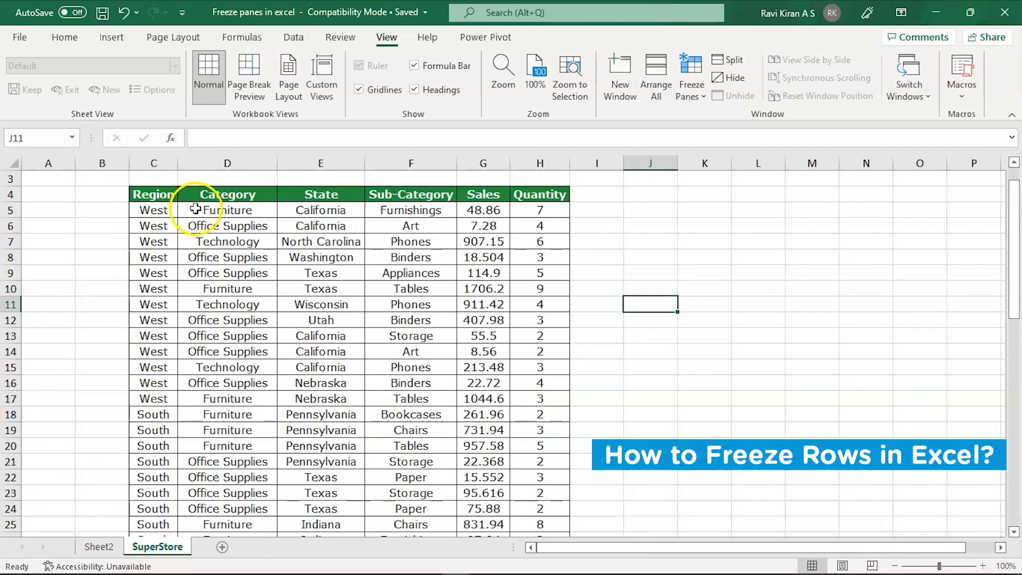
click(228, 209)
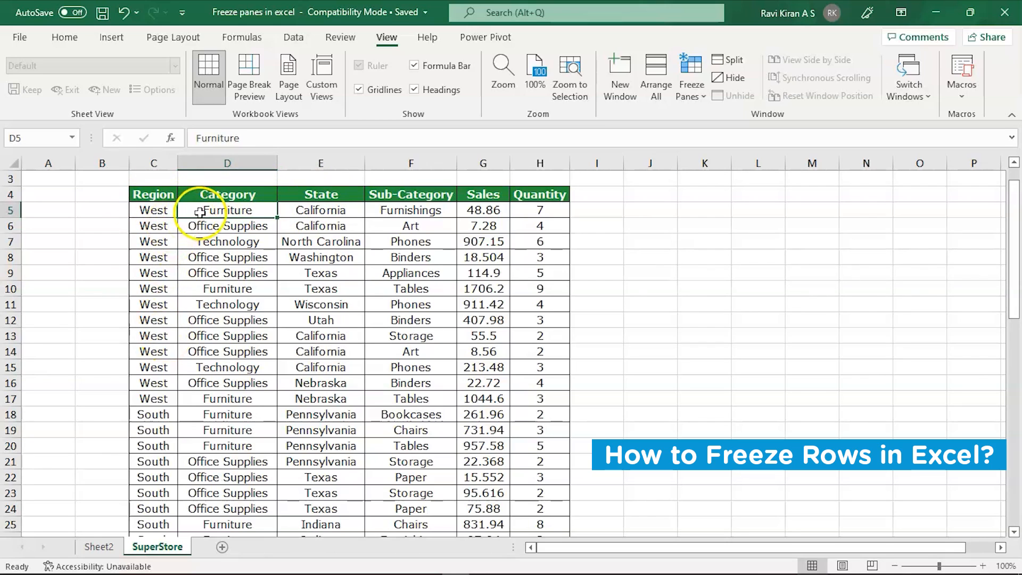
click(64, 38)
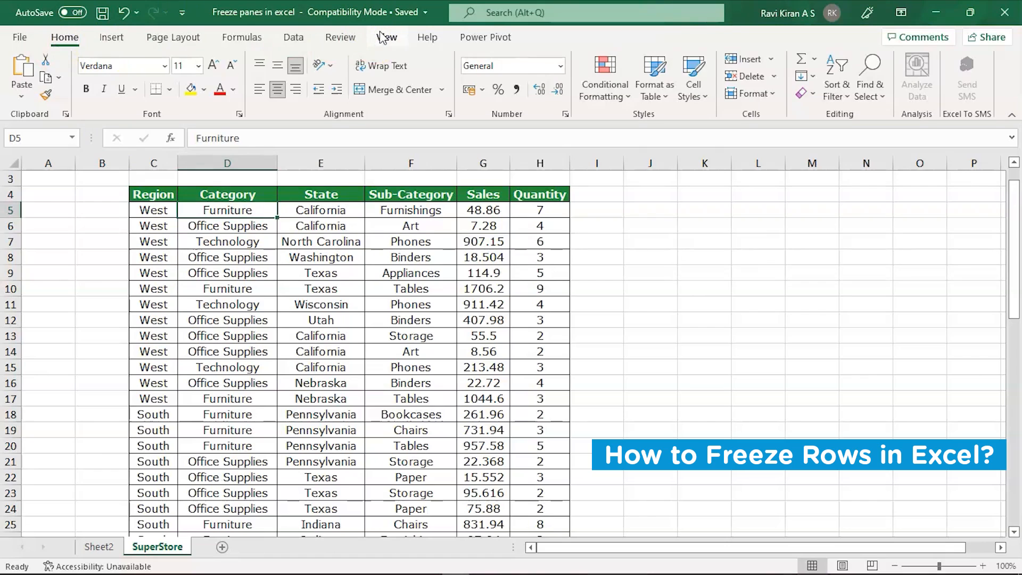
- Bring up the View ribbon's window commands for Freeze Panes
click(386, 37)
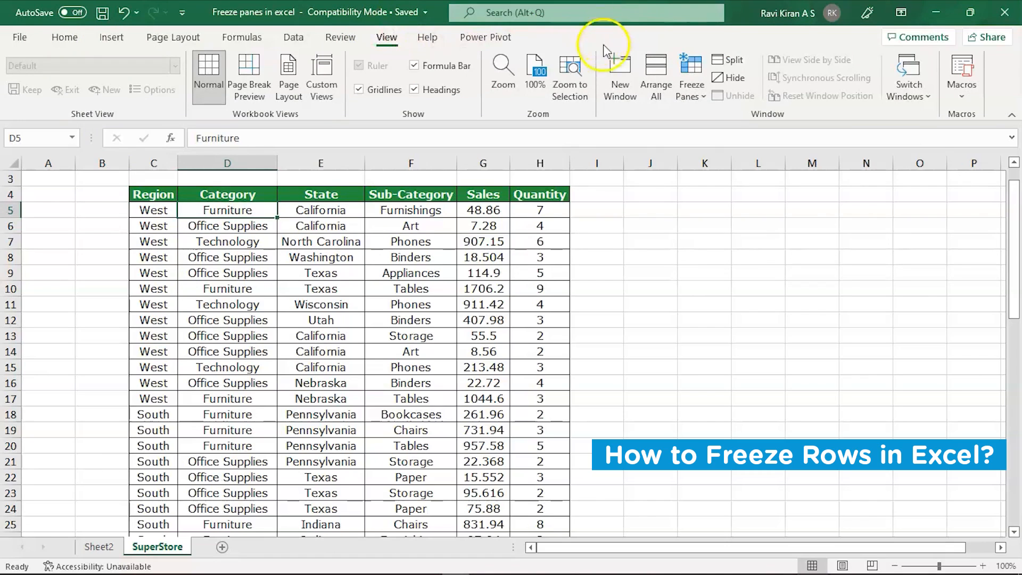
mouse_move(691, 92)
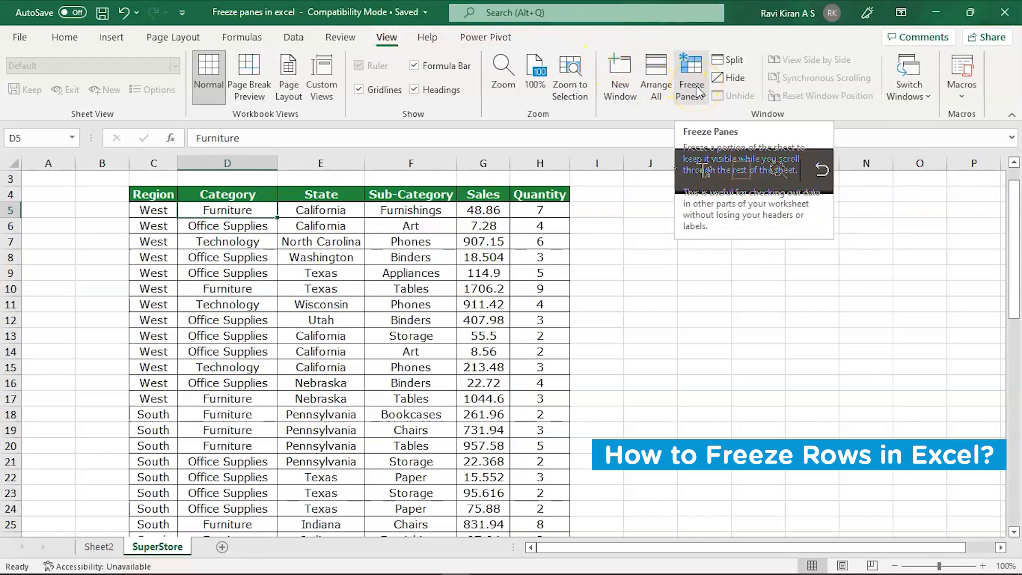
mouse_move(704, 104)
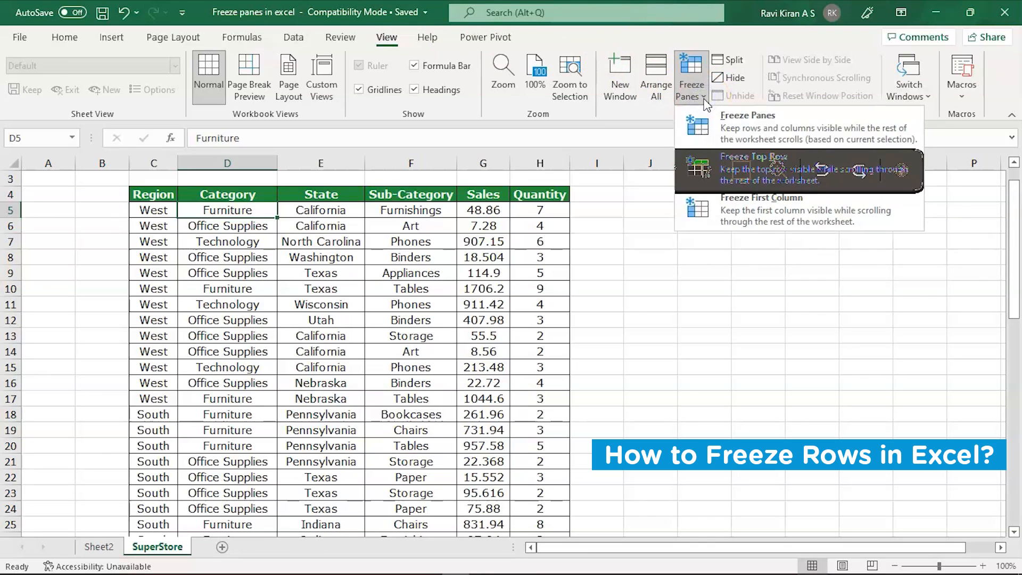
mouse_move(712, 161)
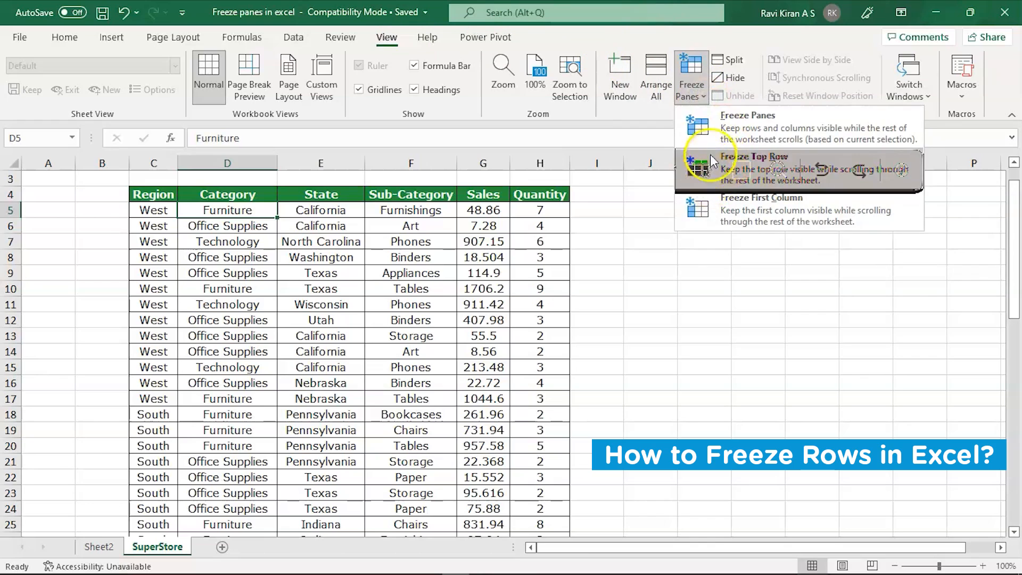
mouse_move(699, 178)
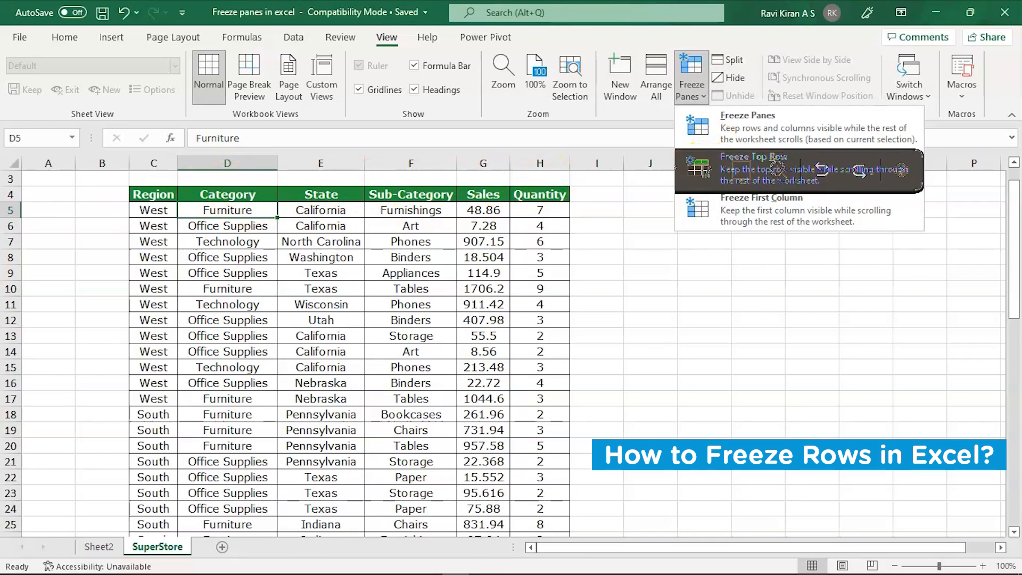
mouse_move(707, 222)
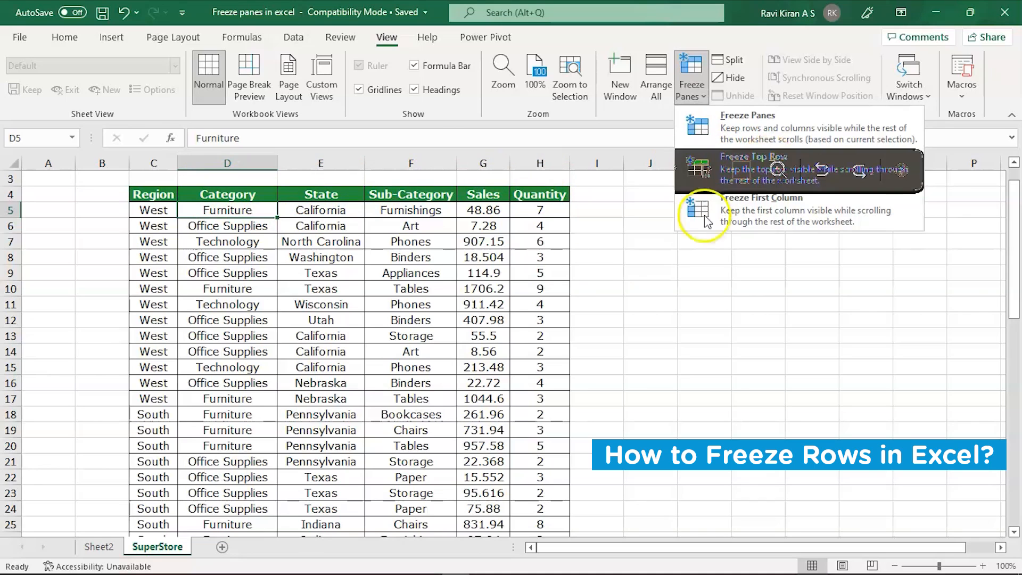
mouse_move(149, 516)
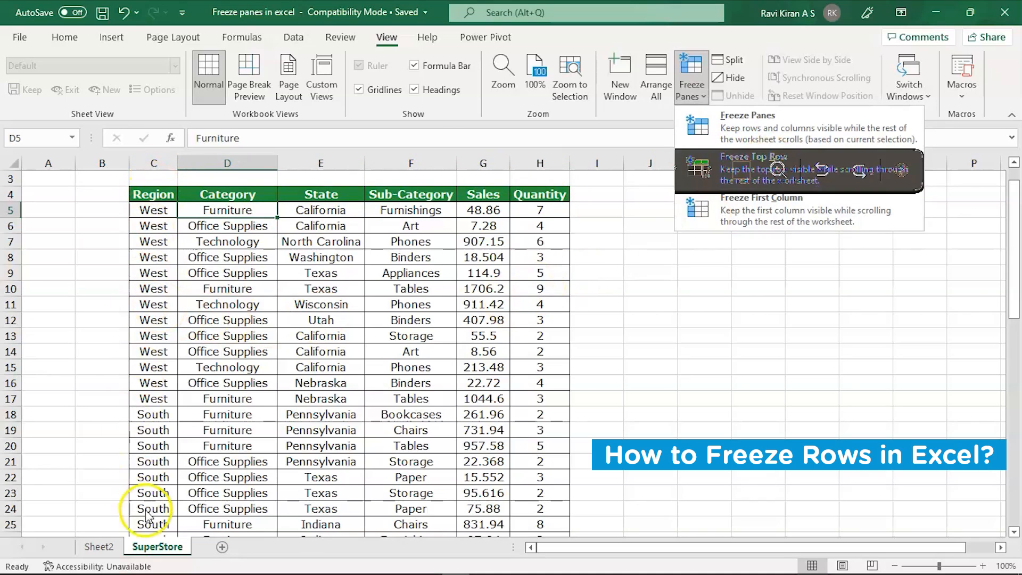
mouse_move(761, 208)
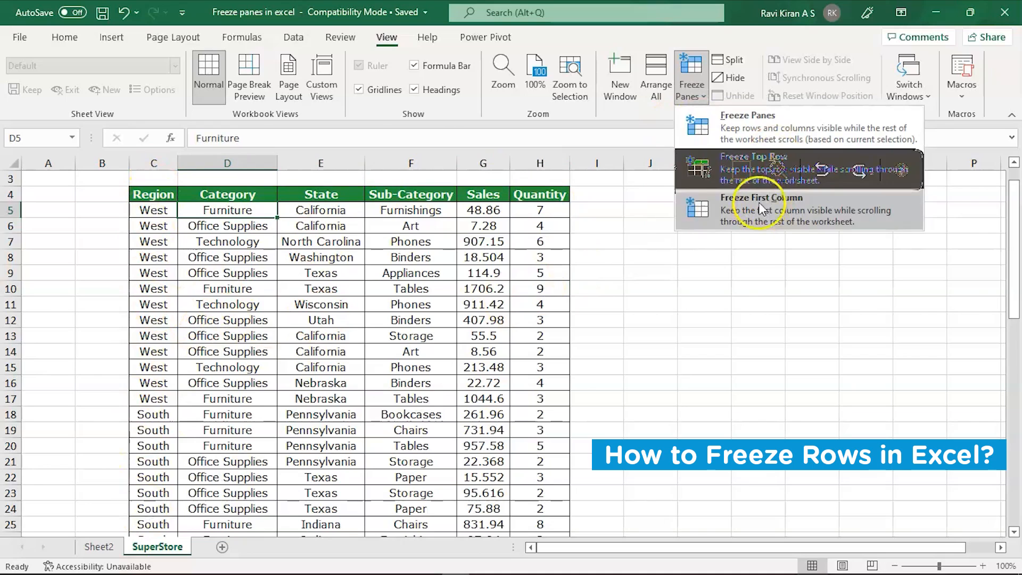
mouse_move(740, 130)
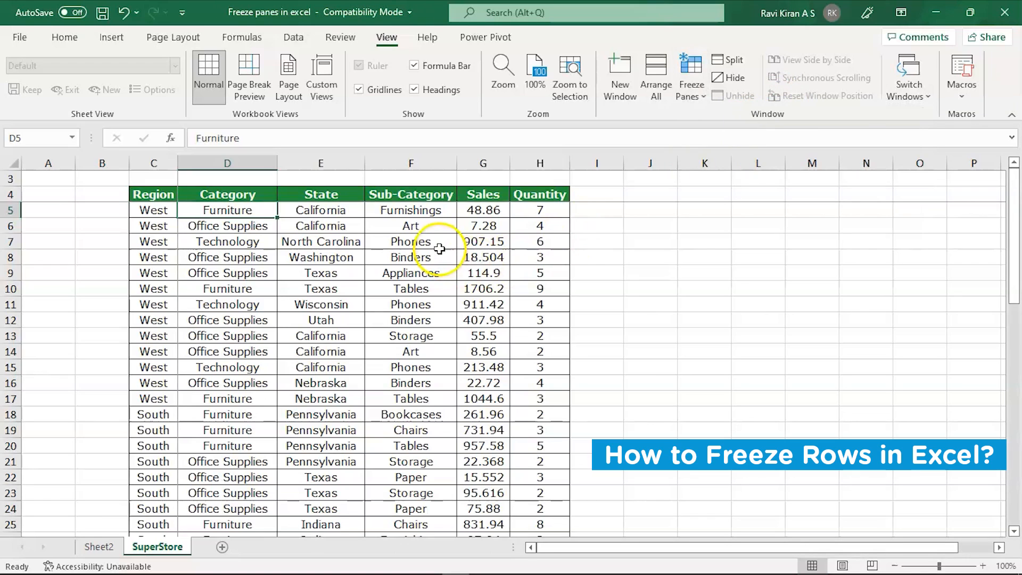
click(704, 305)
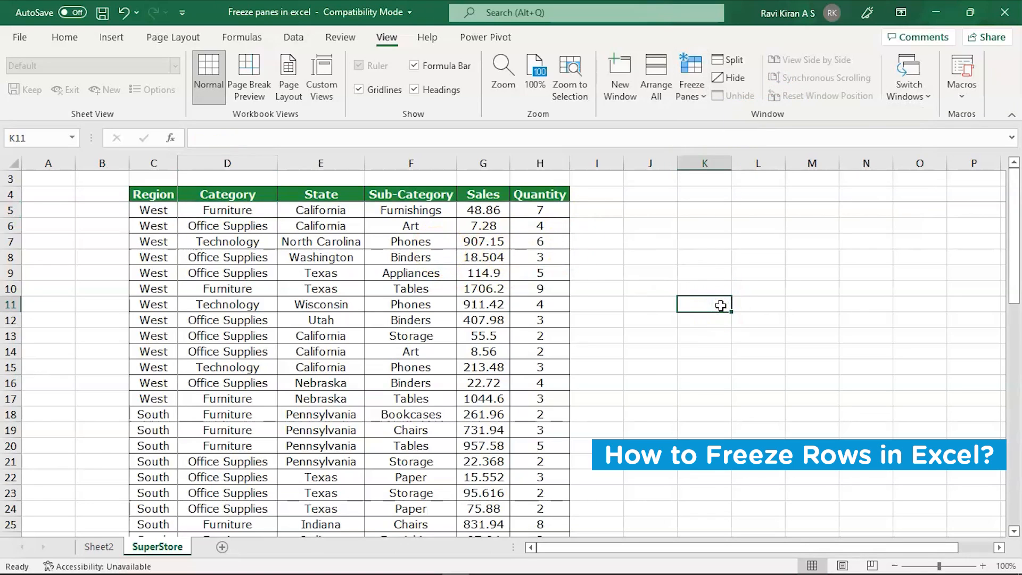
mouse_move(261, 280)
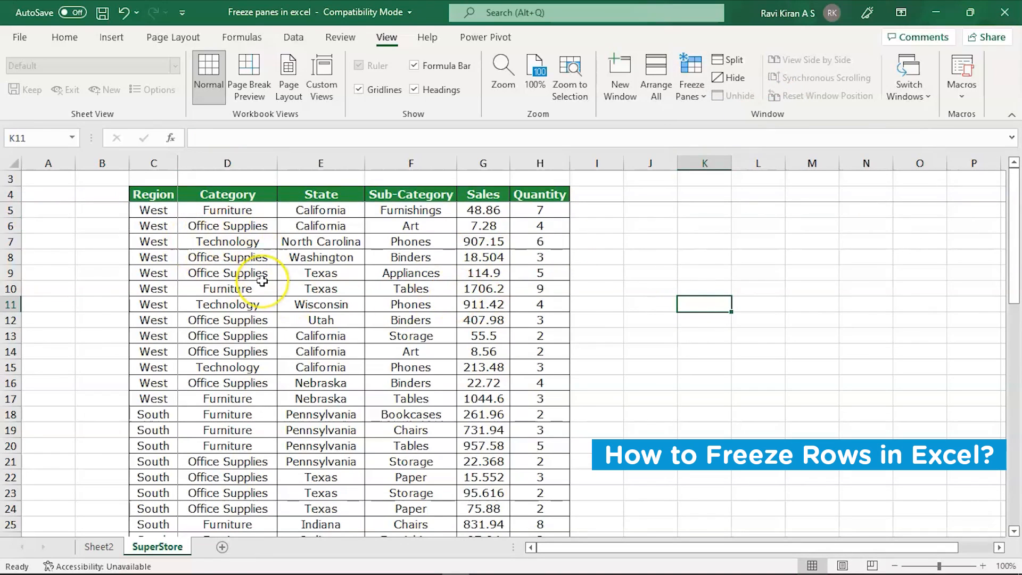
scroll(down, 3)
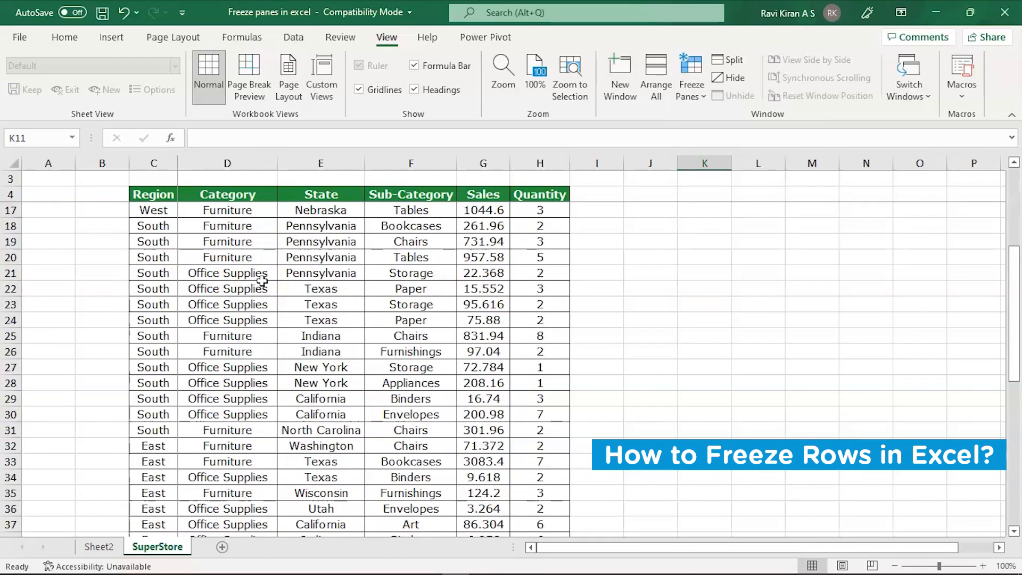
scroll(down, 3)
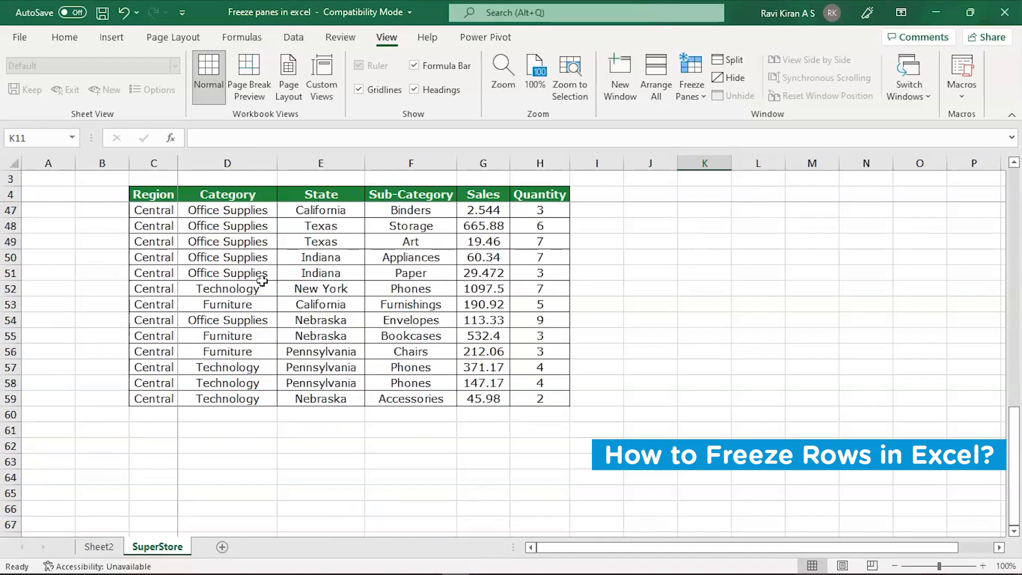
scroll(down, 3)
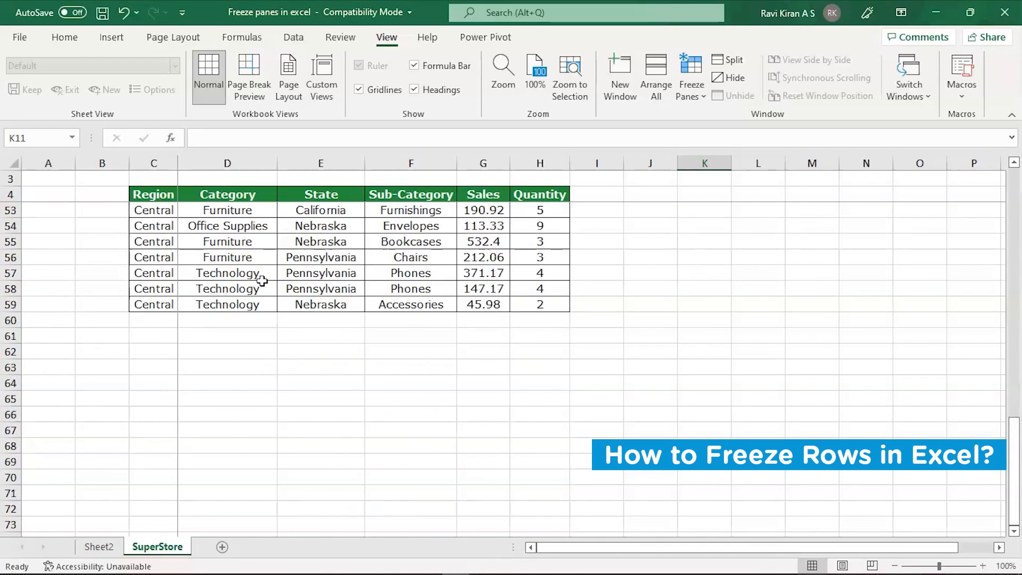
scroll(right, 3)
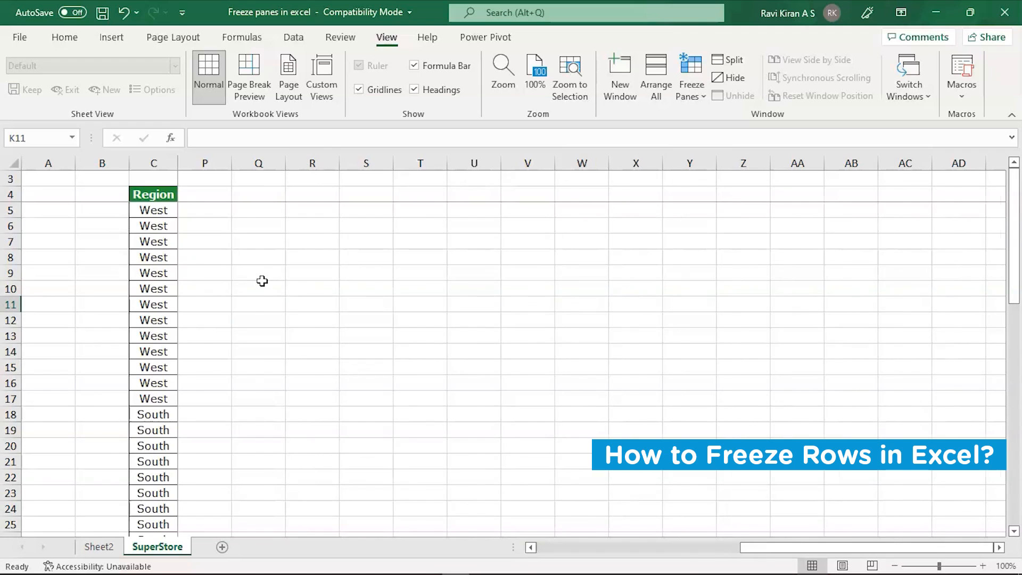
scroll(left, 3)
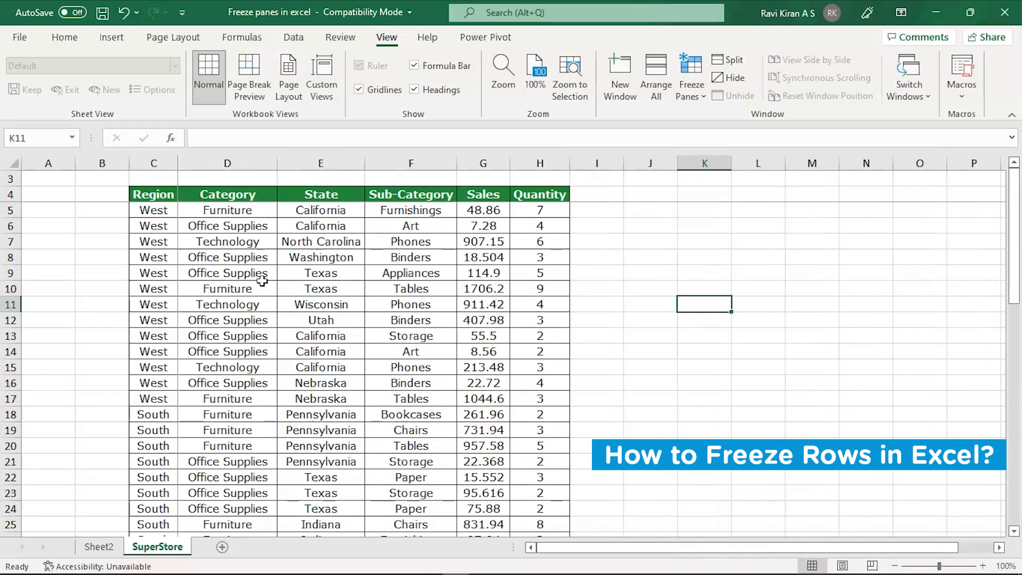